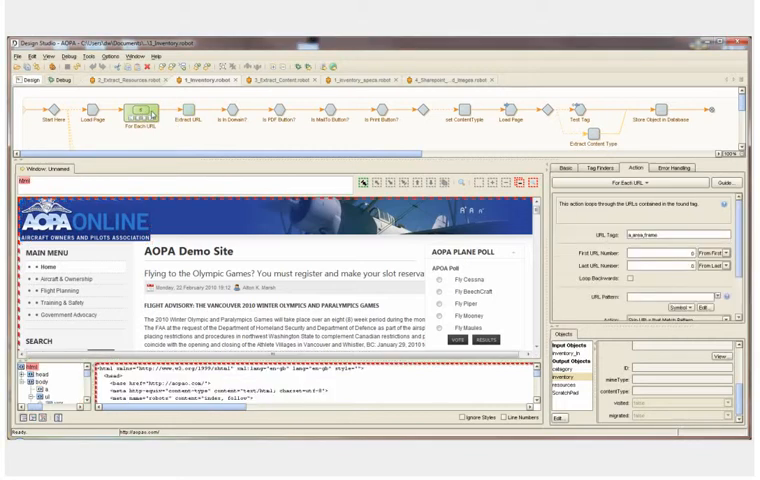
# Bring up the extraction context menu on the AOPA demo page link
pyautogui.rightClick(146, 118)
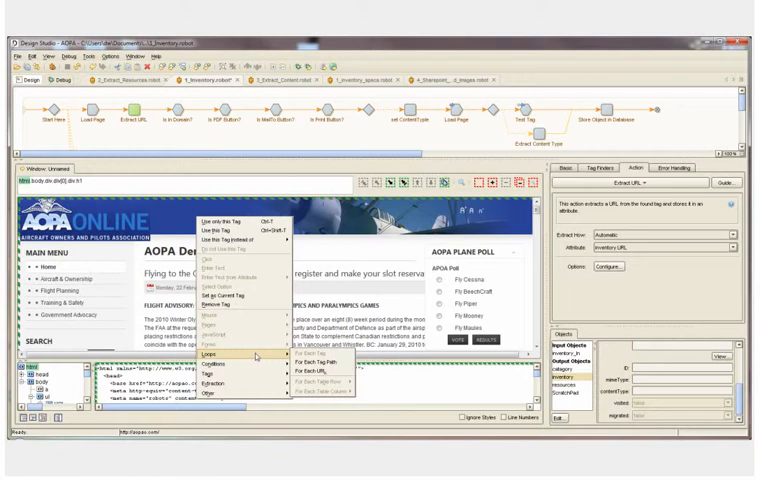
pyautogui.moveTo(320, 360)
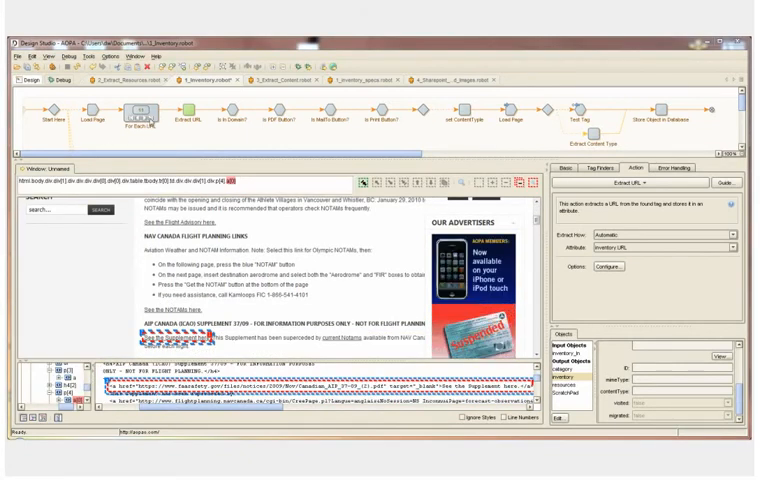
# Move to the flight planning links section and clear the unreachable-step warning
pyautogui.scroll(-3)
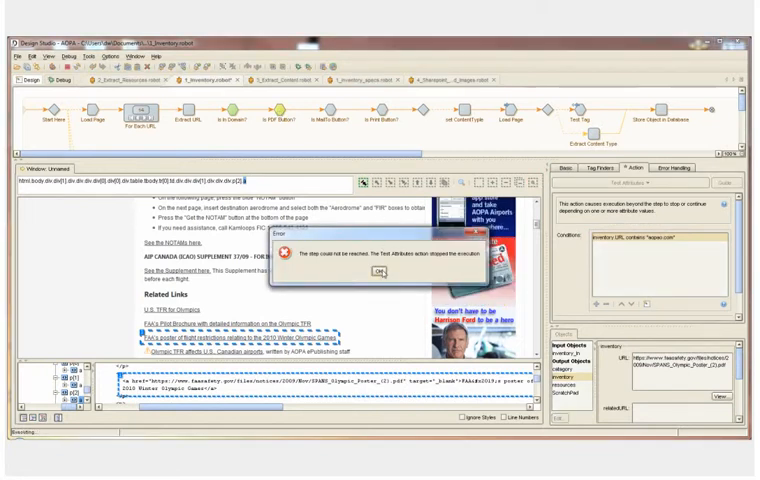
pyautogui.click(382, 272)
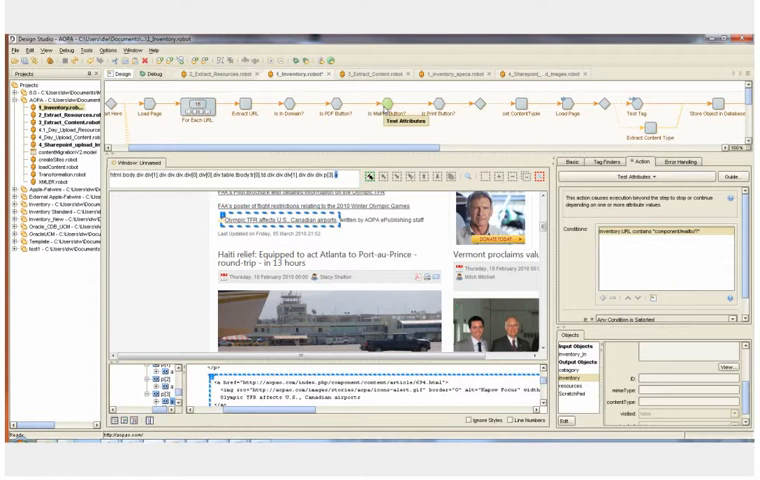
pyautogui.moveTo(386, 108)
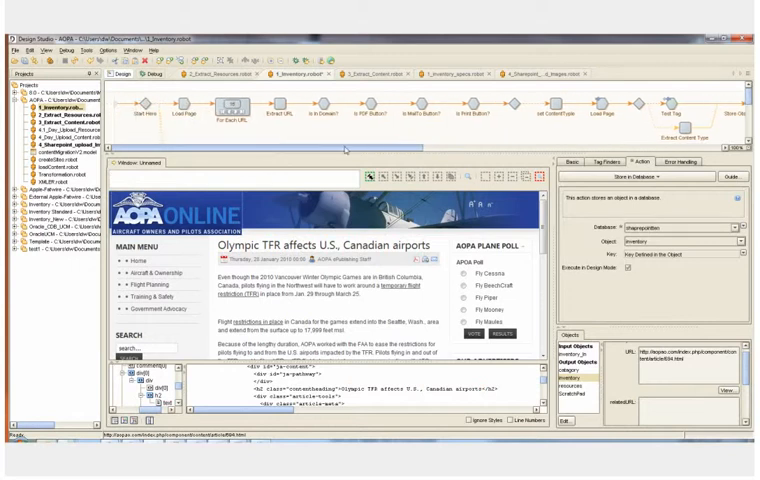
pyautogui.moveTo(480, 132)
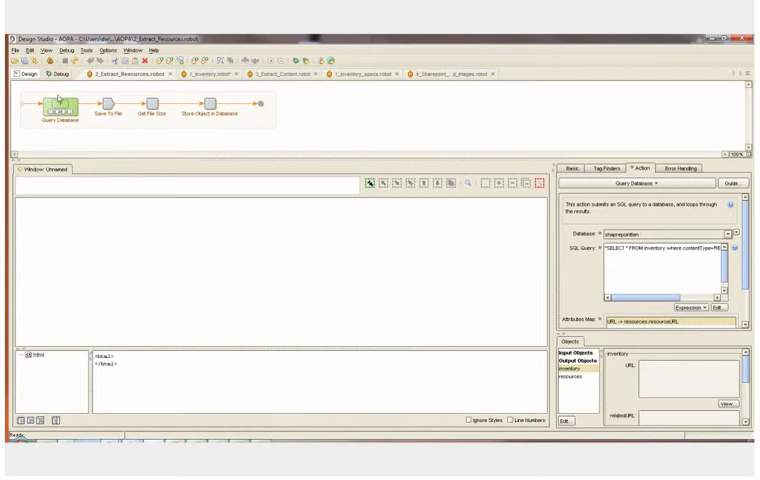
pyautogui.moveTo(70, 116)
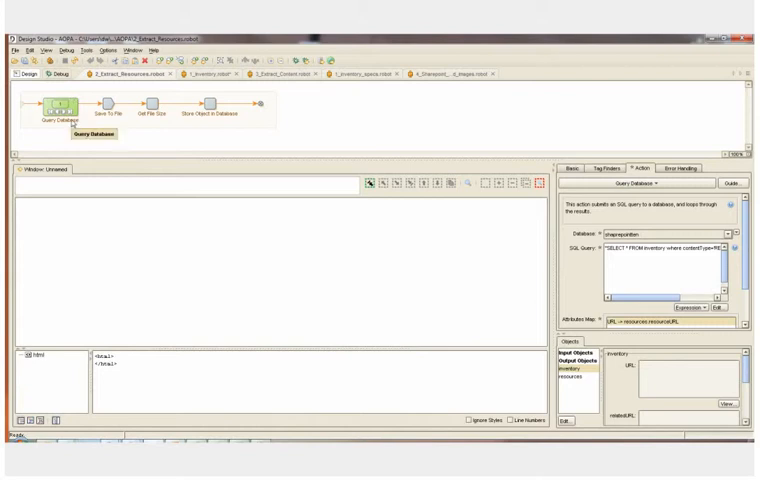
pyautogui.moveTo(96, 120)
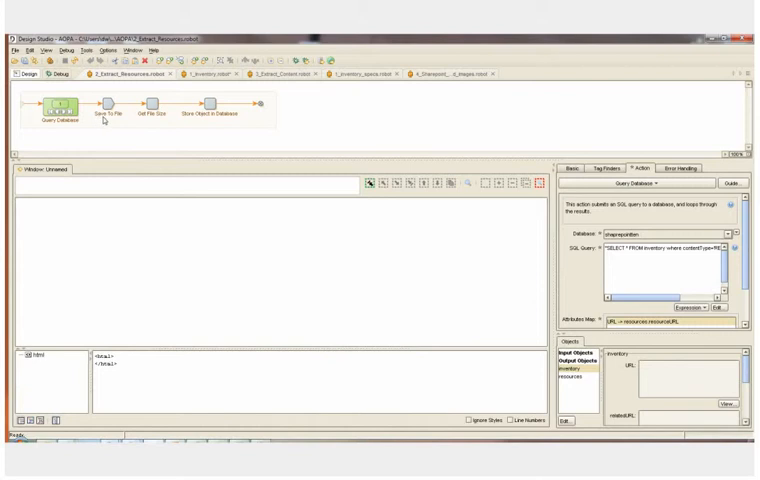
pyautogui.moveTo(118, 120)
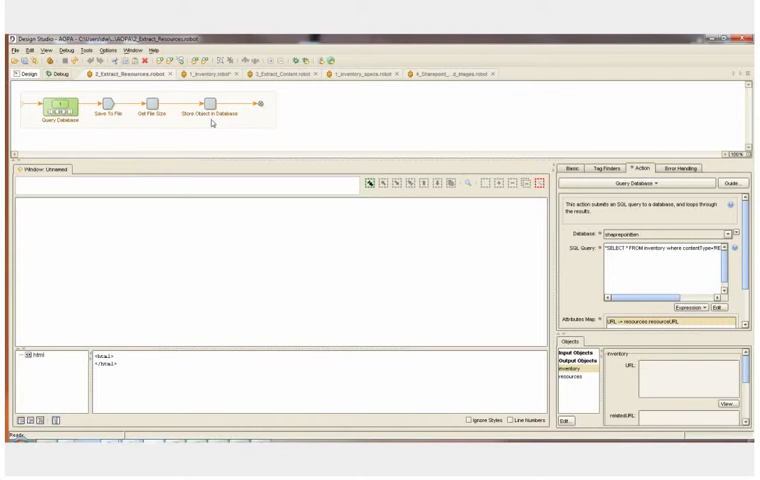
# Run the resource robot in debug mode and review the extracted image files table
pyautogui.click(54, 72)
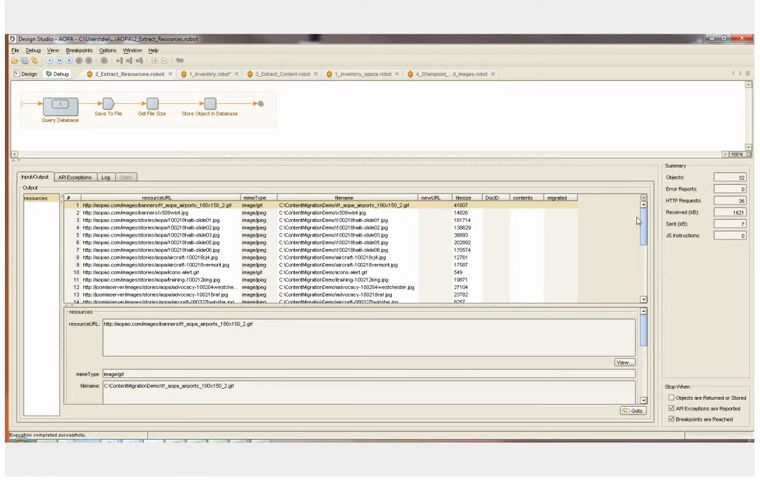
pyautogui.scroll(-3)
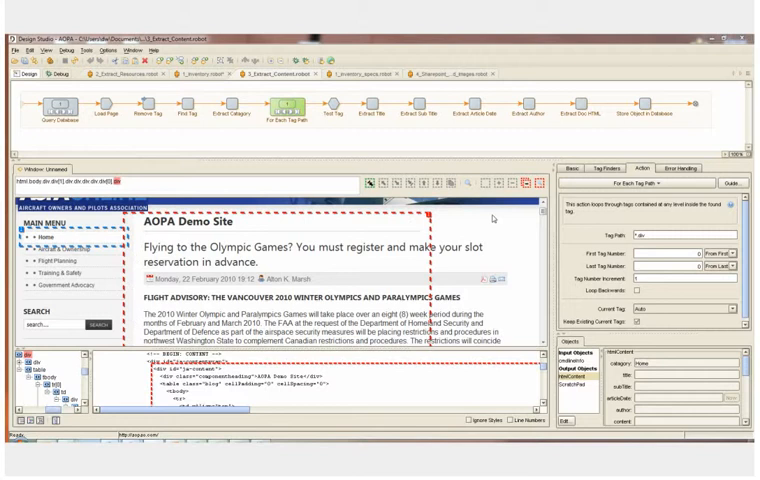
pyautogui.moveTo(492, 218)
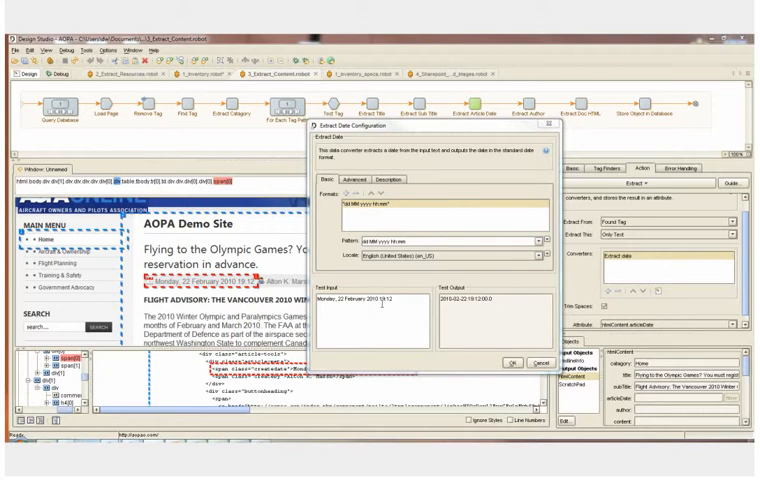
pyautogui.moveTo(486, 304)
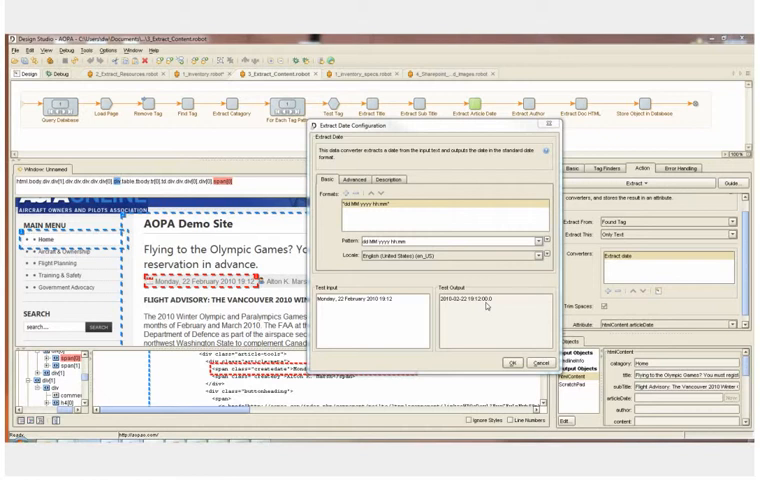
pyautogui.moveTo(488, 304)
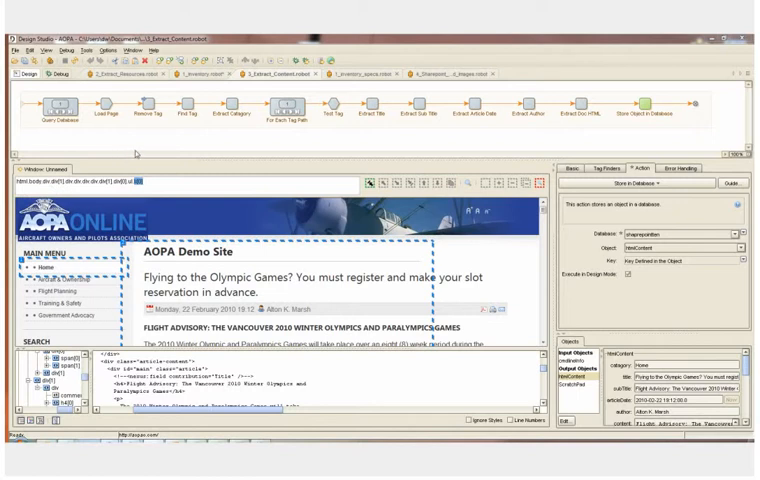
pyautogui.moveTo(136, 152)
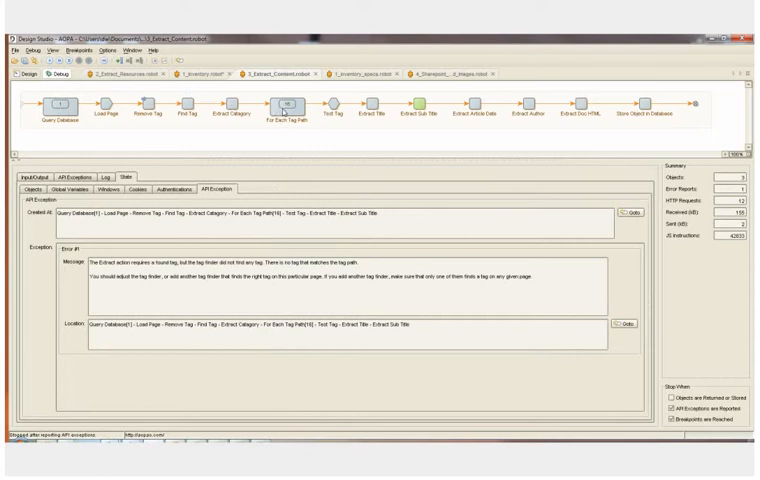
pyautogui.moveTo(416, 118)
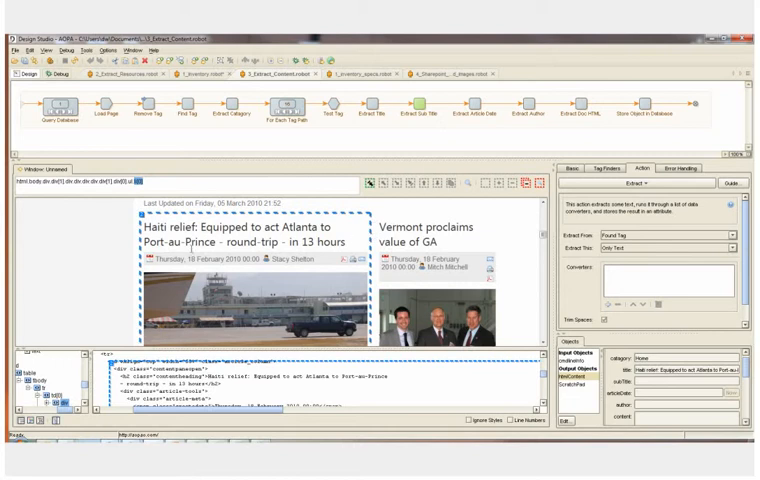
pyautogui.moveTo(228, 256)
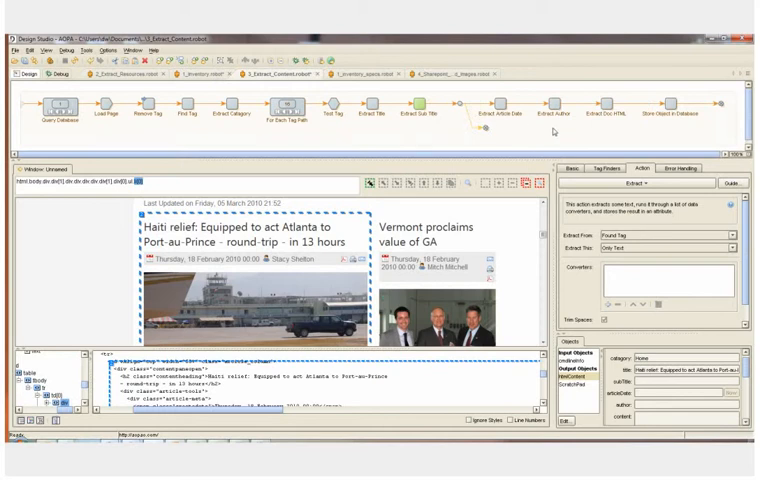
pyautogui.moveTo(554, 132)
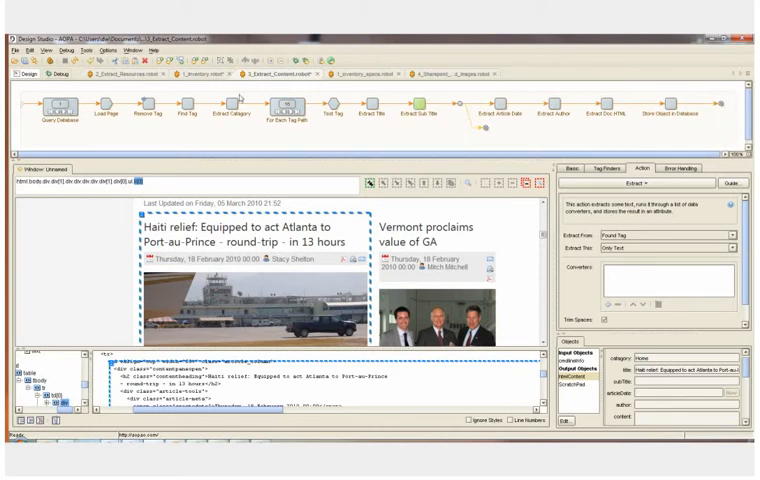
# Select the Extract step to show the AOPA page with its Extract Text settings
pyautogui.click(688, 168)
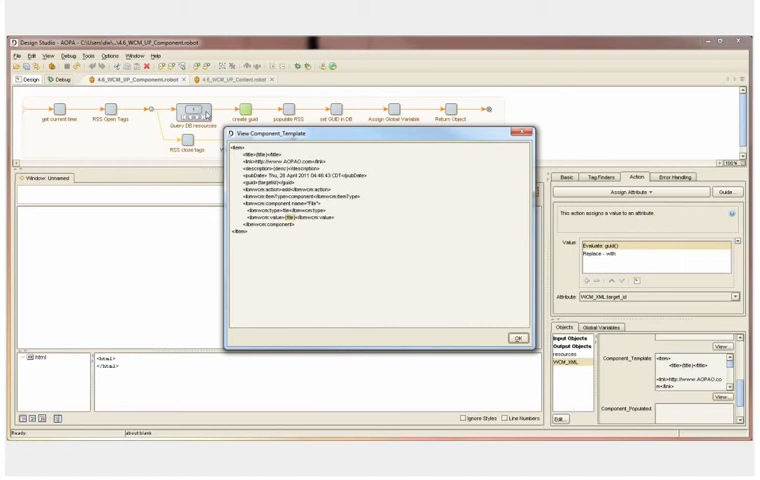
# Review the Component_Template and Component_Populated XML variables of the WCM component robot
pyautogui.click(510, 338)
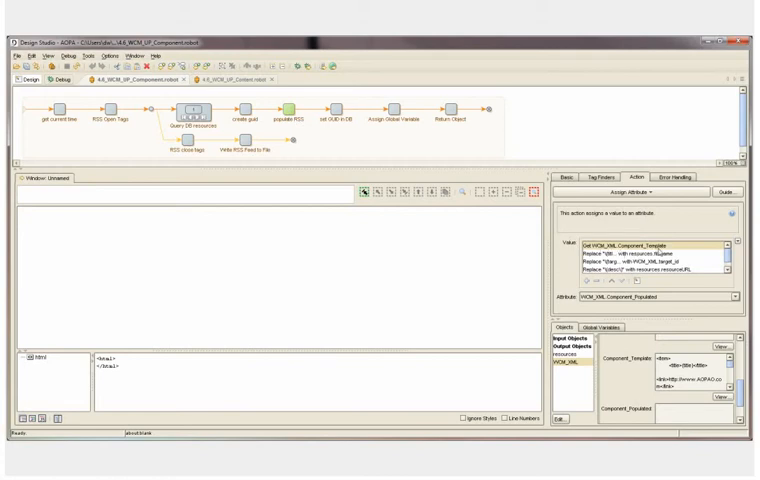
pyautogui.click(644, 256)
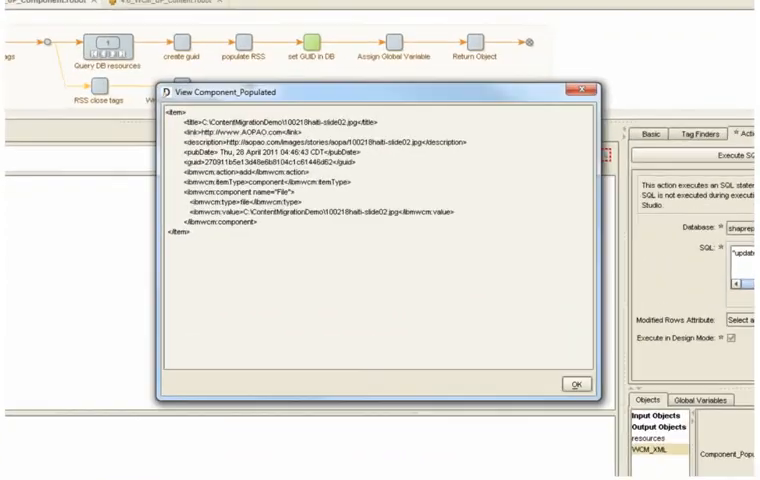
pyautogui.click(576, 384)
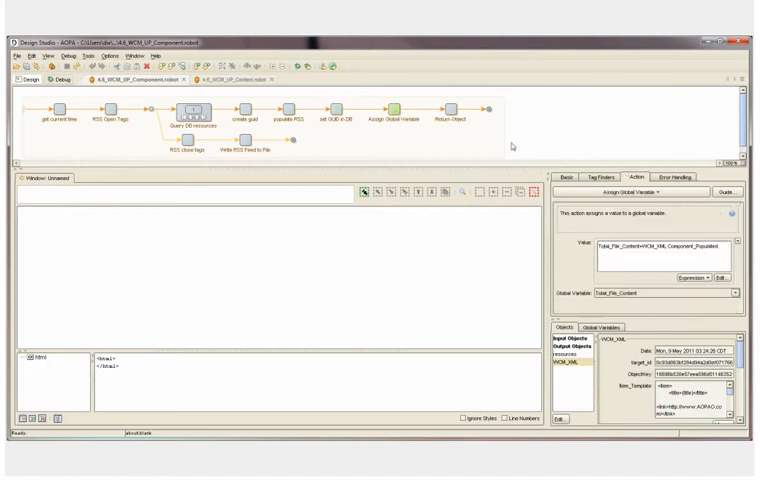
pyautogui.click(188, 112)
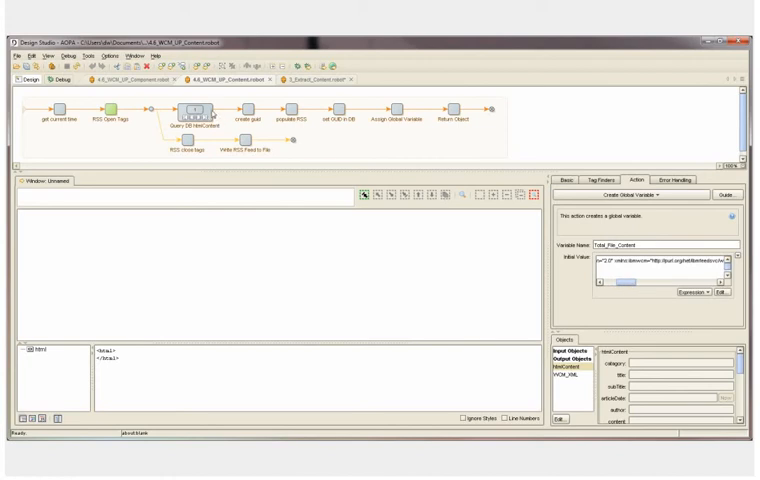
# Inspect the Assign Attribute step and the populated WCM Item_Populated XML, then move to Execute SQL
pyautogui.click(194, 120)
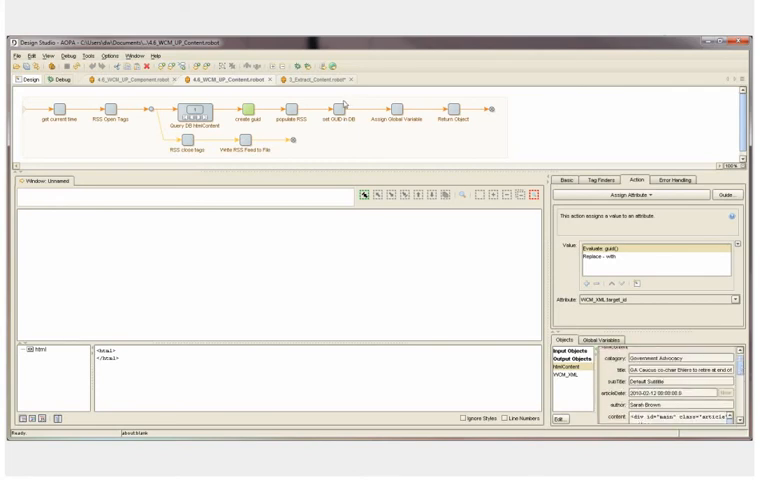
pyautogui.click(294, 108)
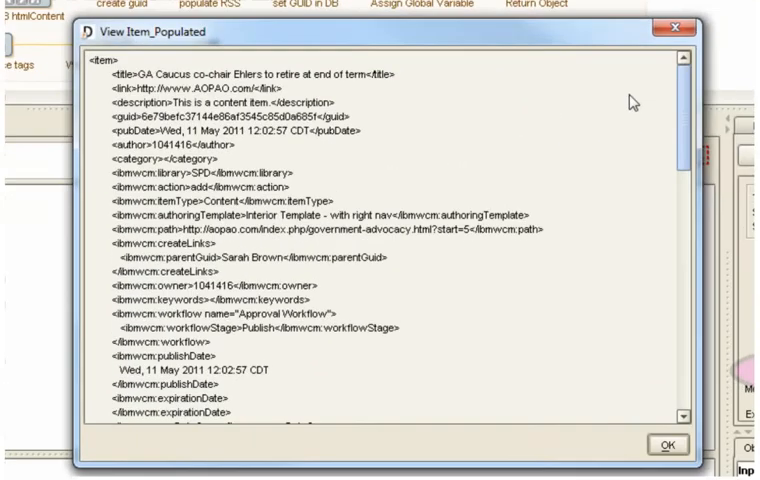
pyautogui.scroll(-3)
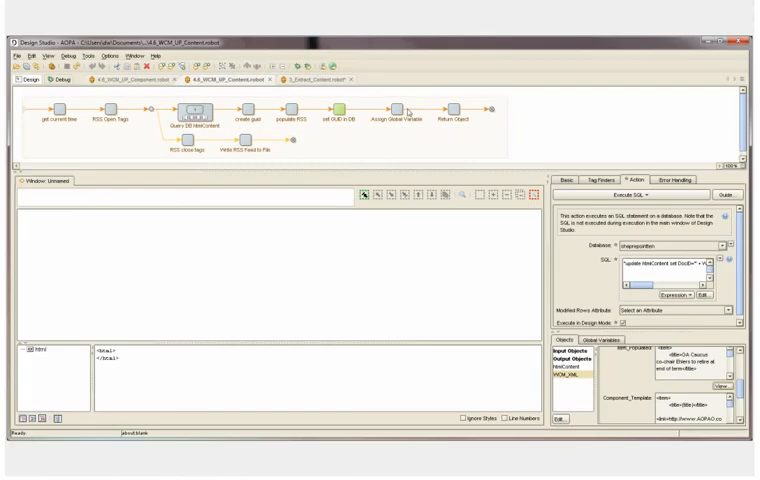
pyautogui.click(406, 110)
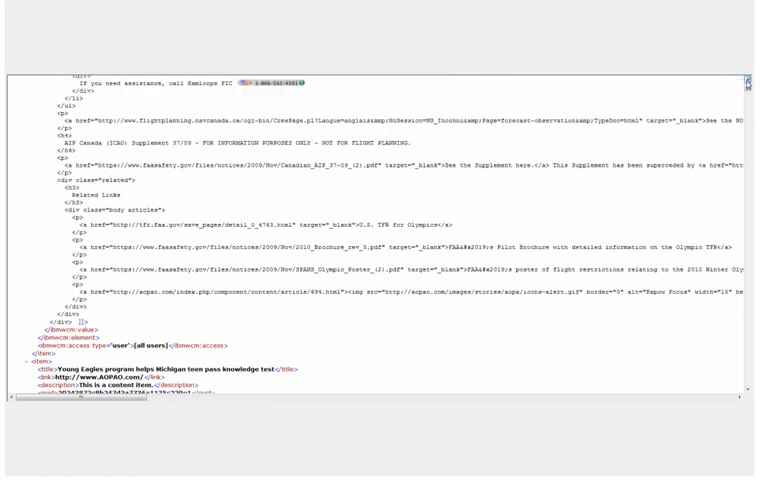
# Scroll through the generated RSS feed XML item entries
pyautogui.scroll(-3)
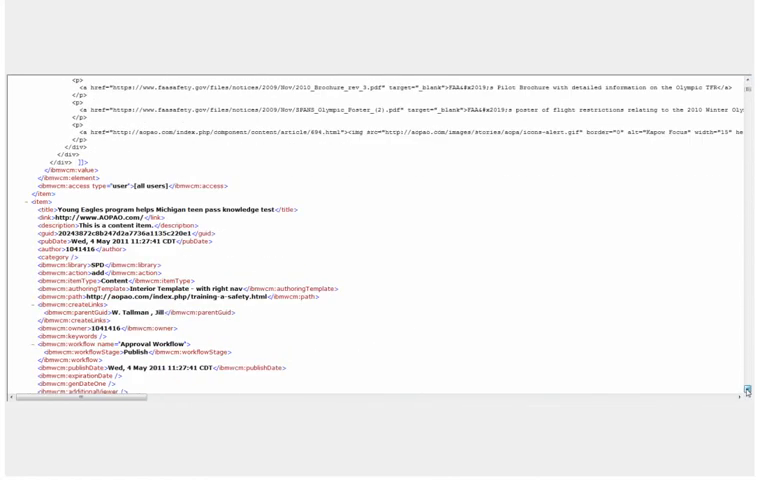